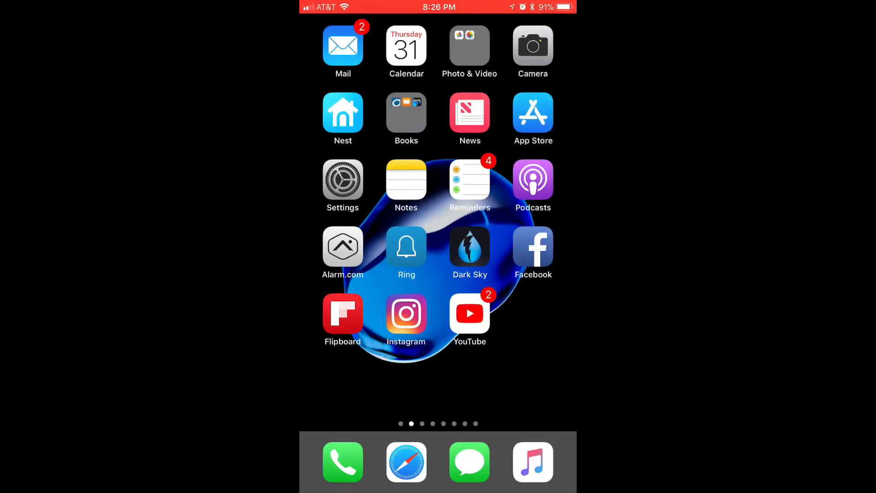
- Add Screen Recording to the included Control Center controls in Settings
left_click(343, 185)
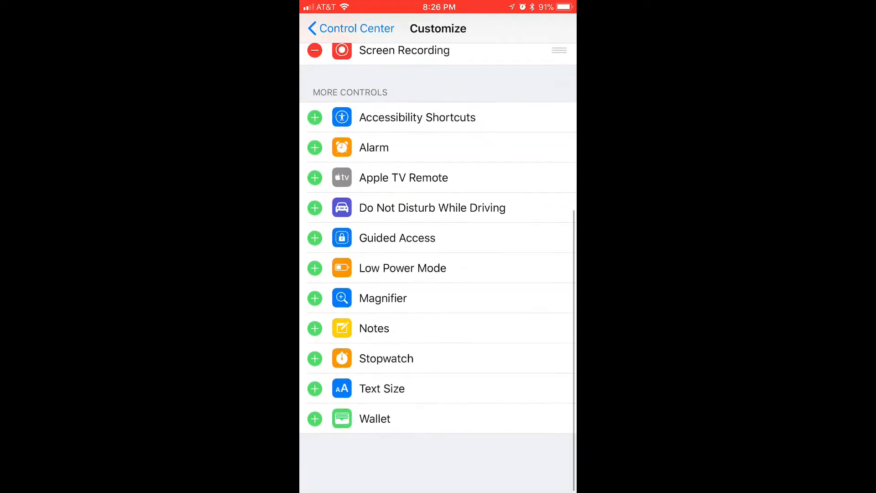
scroll("up", 3)
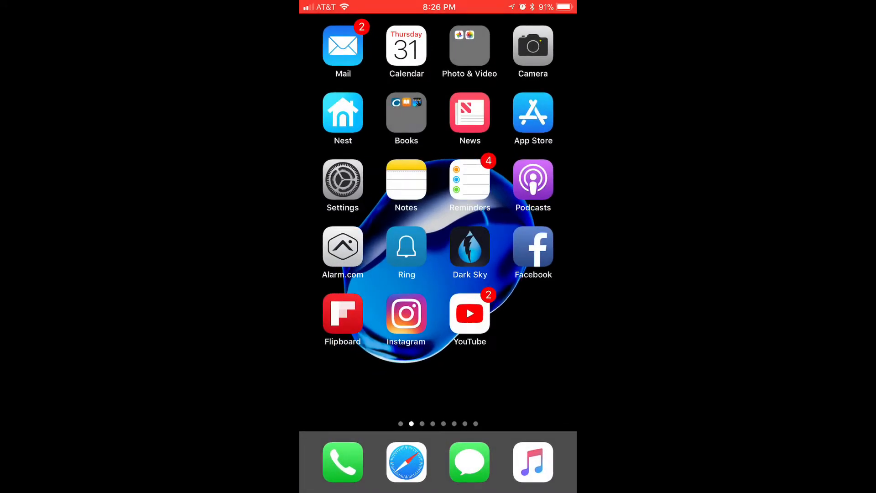
scroll("up", 3)
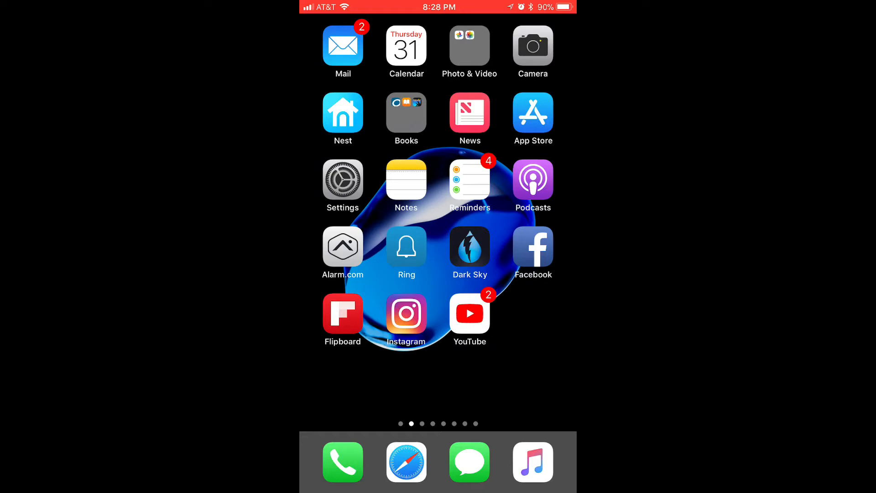
- Launch Photos from the Photo & Video folder and reach the Videos album
left_click(469, 44)
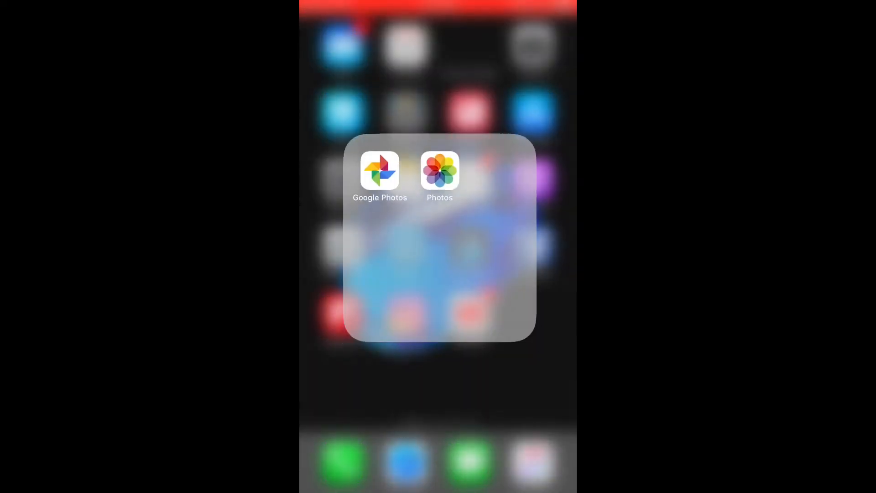
scroll("down", 3)
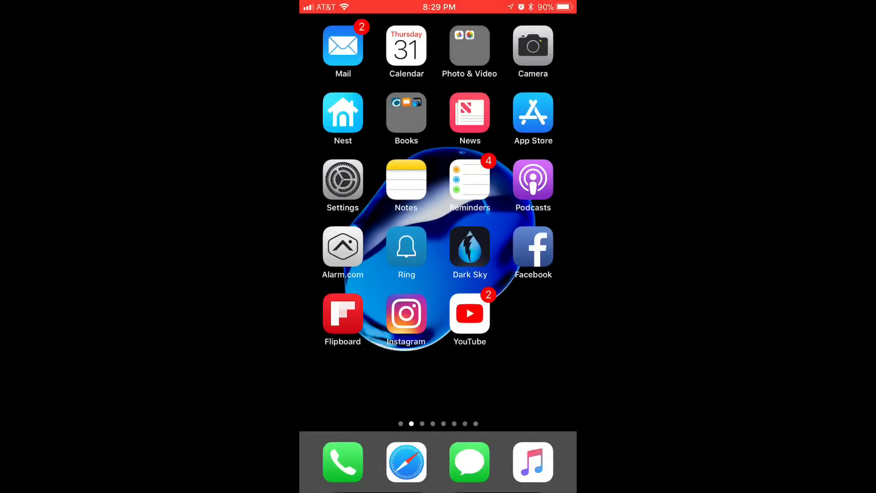
left_click(468, 45)
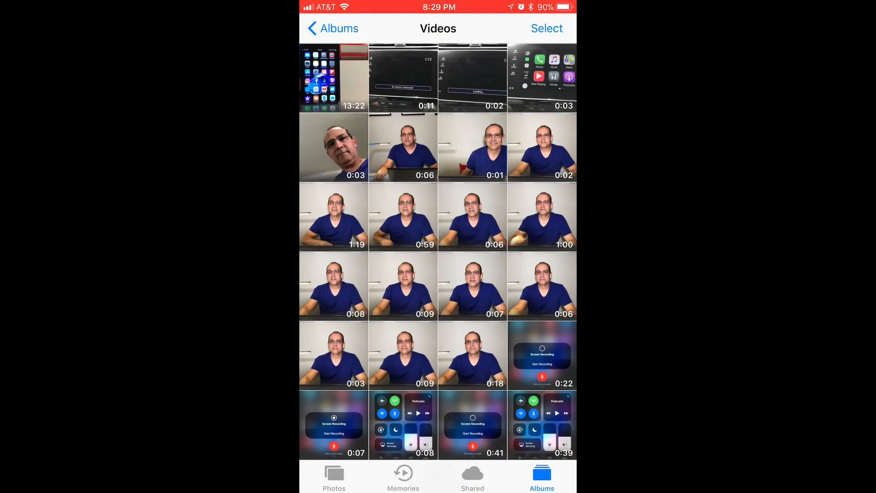
- Trim the latest screen recording down to its short middle section
left_click(542, 425)
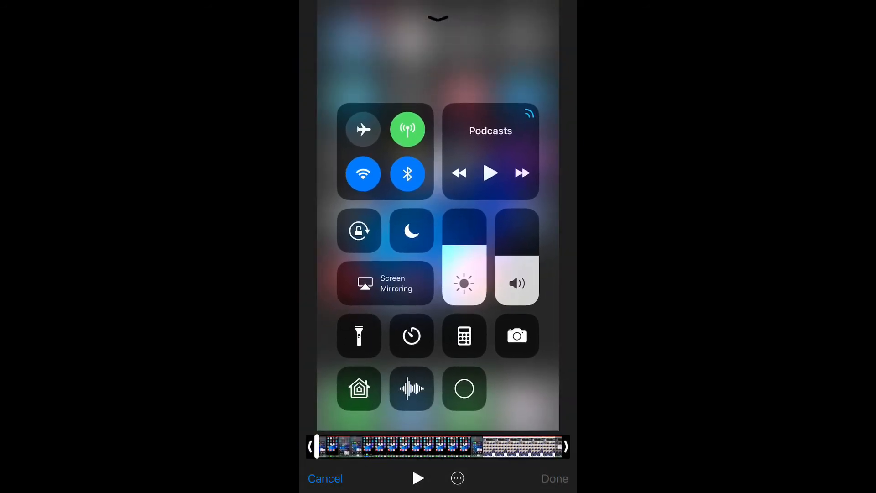
left_click(463, 388)
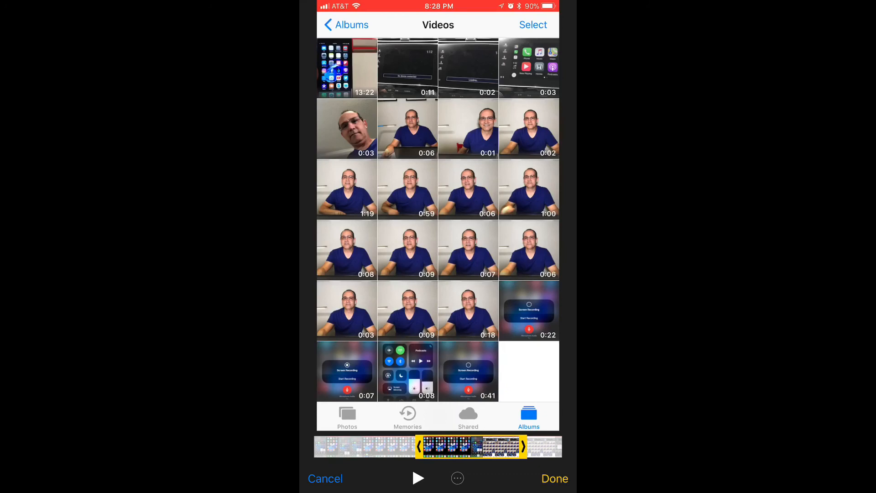
- Save the trimmed portion as a new clip, keeping the original recording
left_click(555, 478)
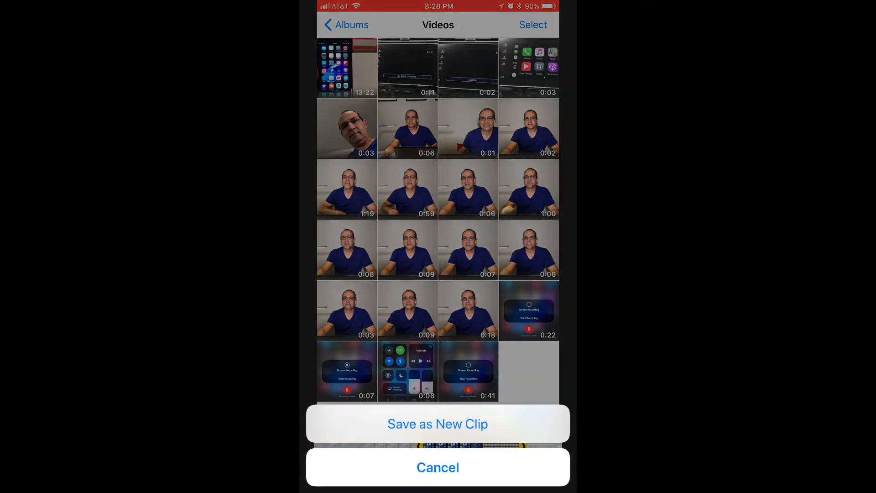
left_click(437, 467)
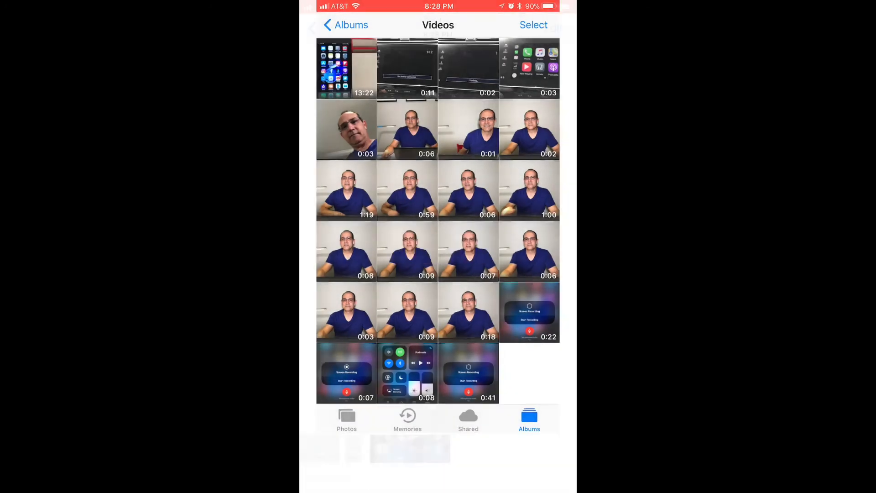